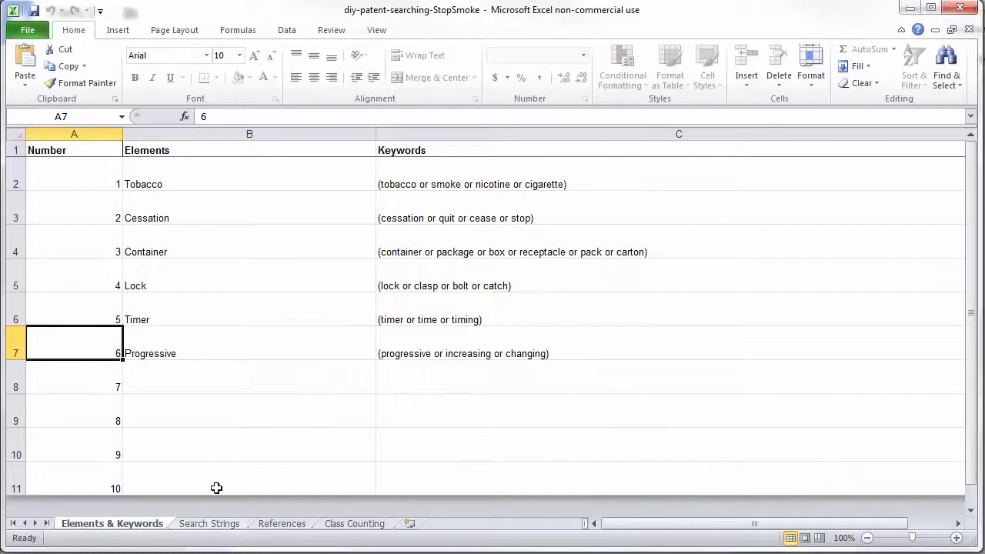
Step: Select the Container element, view the Search Strings sheet, then switch to the References sheet
{"action": "left_click", "coordinate": [249, 251]}
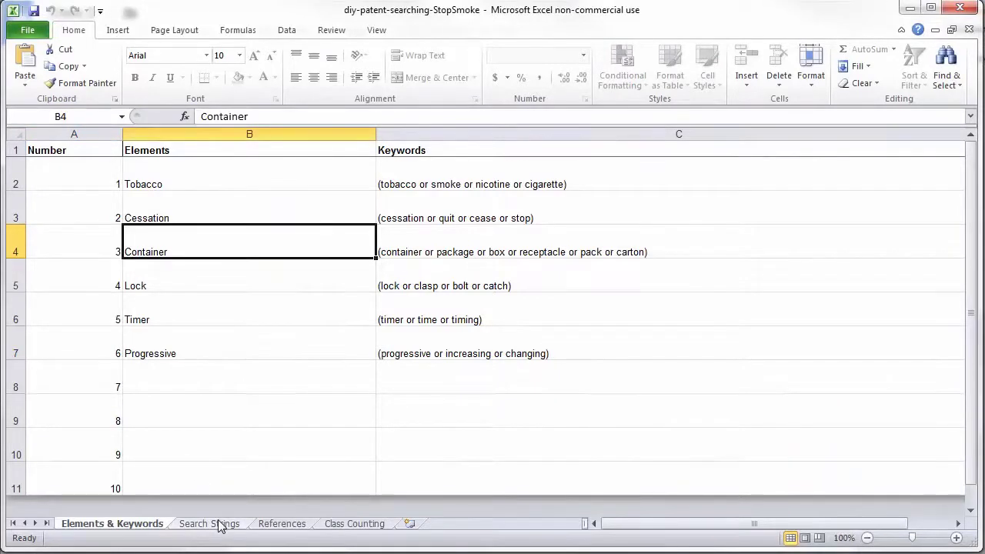
{"action": "left_click", "coordinate": [218, 524]}
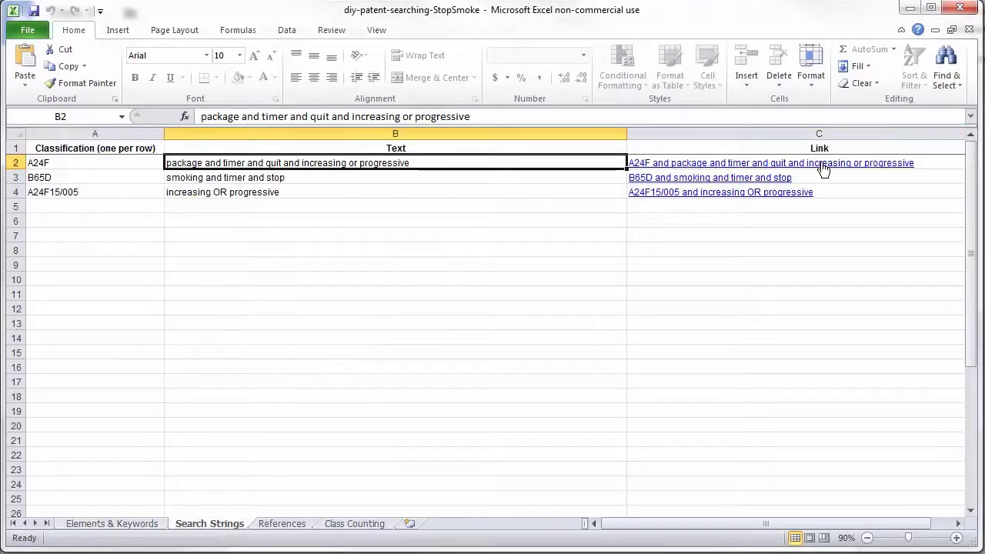
{"action": "mouse_move", "coordinate": [287, 533]}
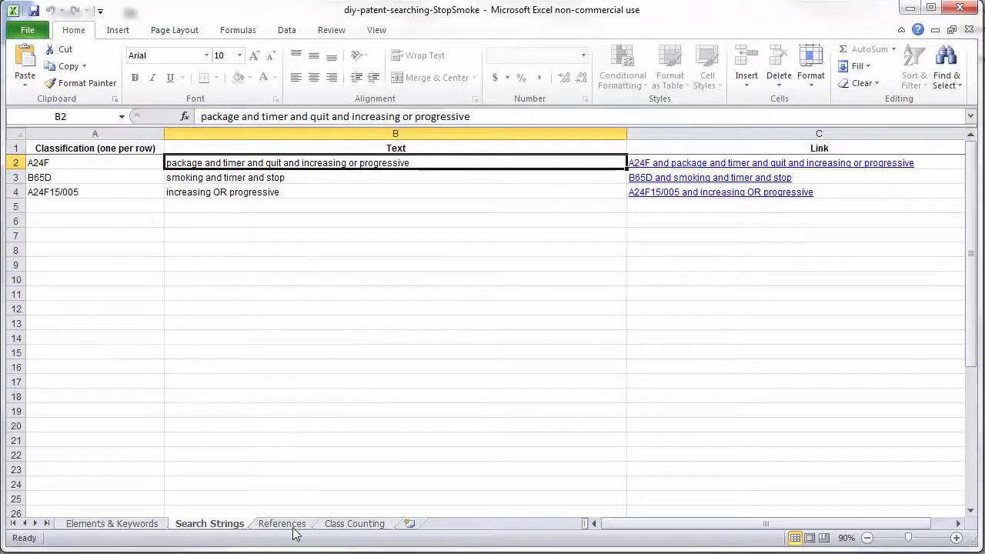
{"action": "left_click", "coordinate": [281, 524]}
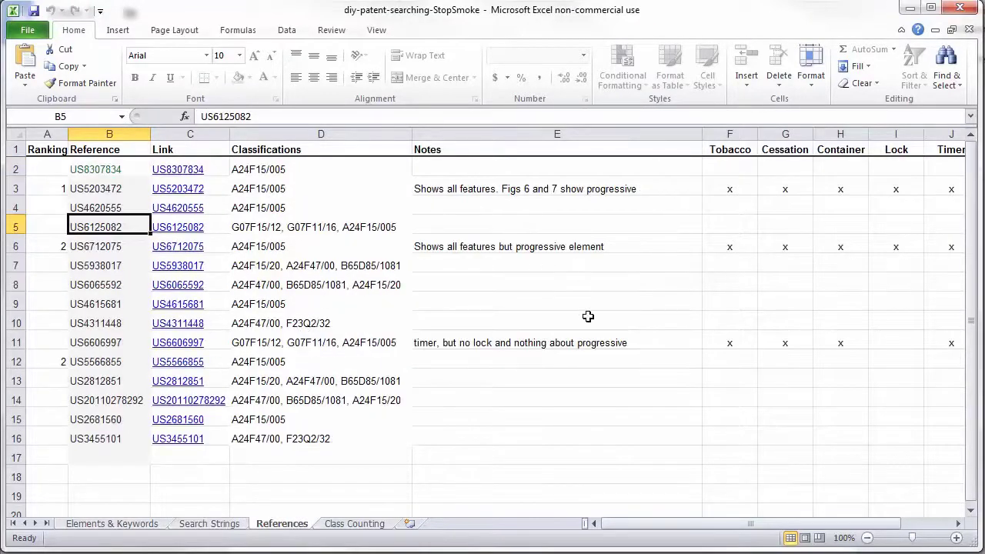